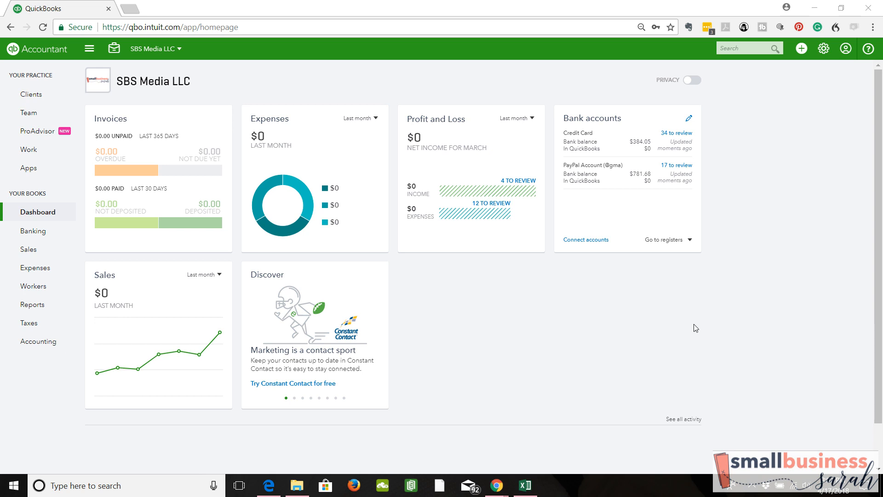
mouse_move(577, 340)
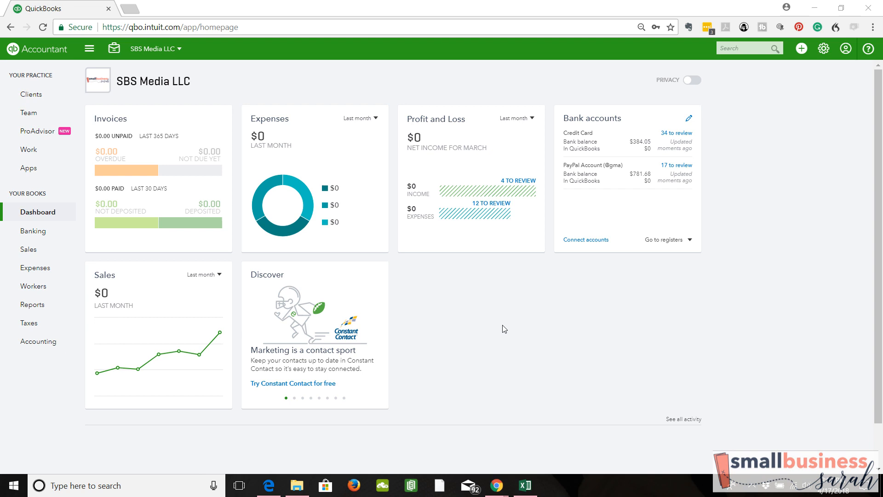
mouse_move(246, 170)
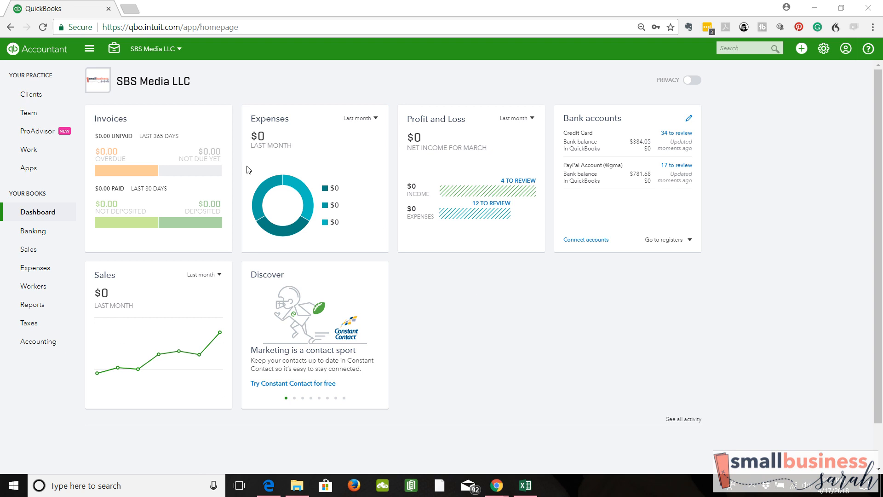
Step: Show the Credit Card account's 34 transactions for review and tick the pre-start-date January ones
click(32, 230)
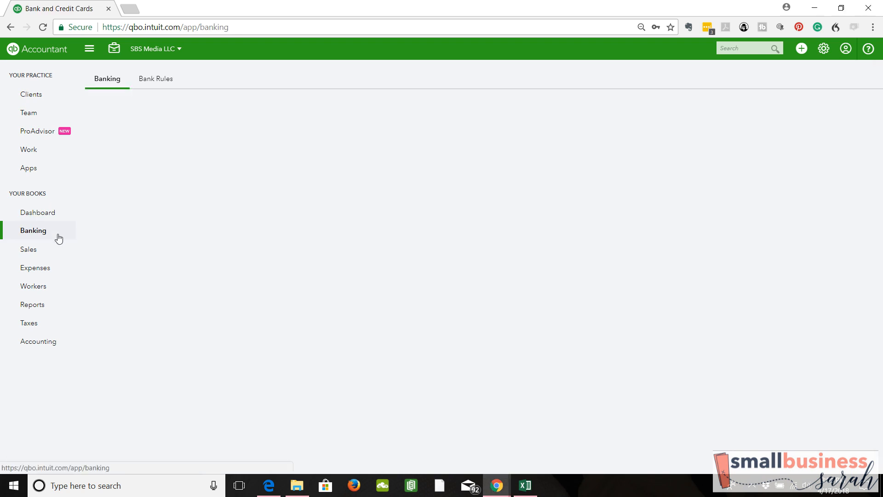
click(33, 230)
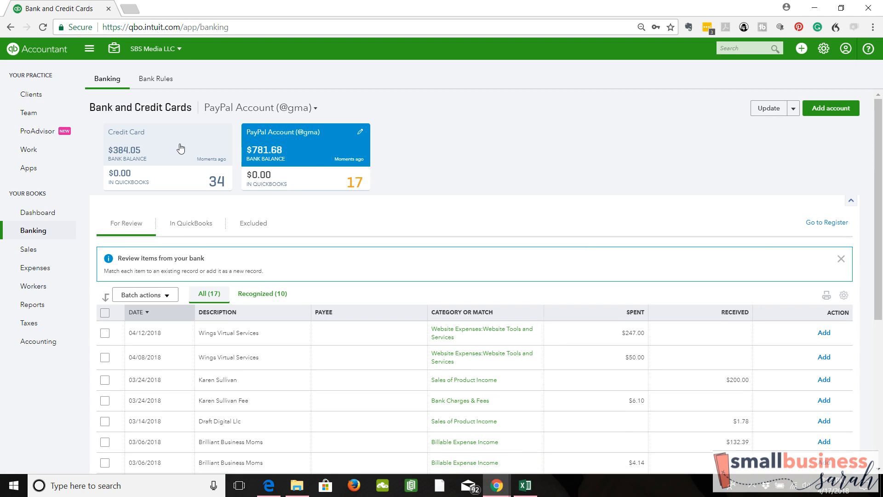
click(168, 144)
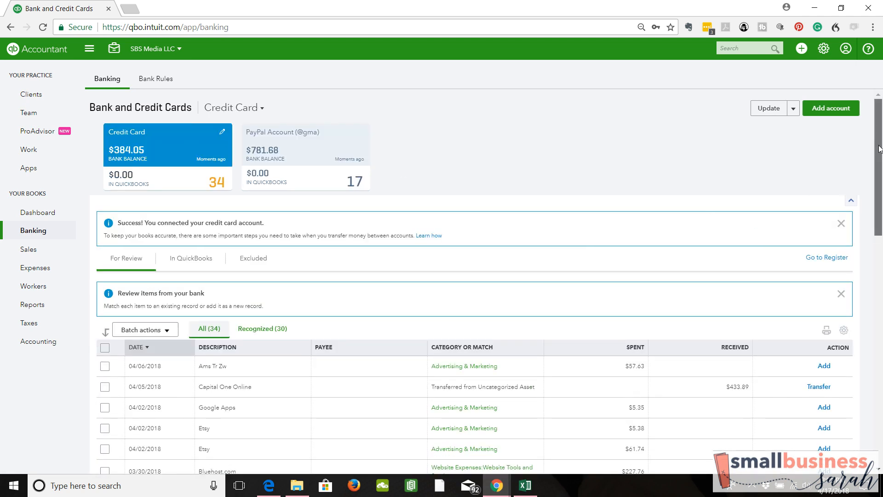
scroll(down, 3)
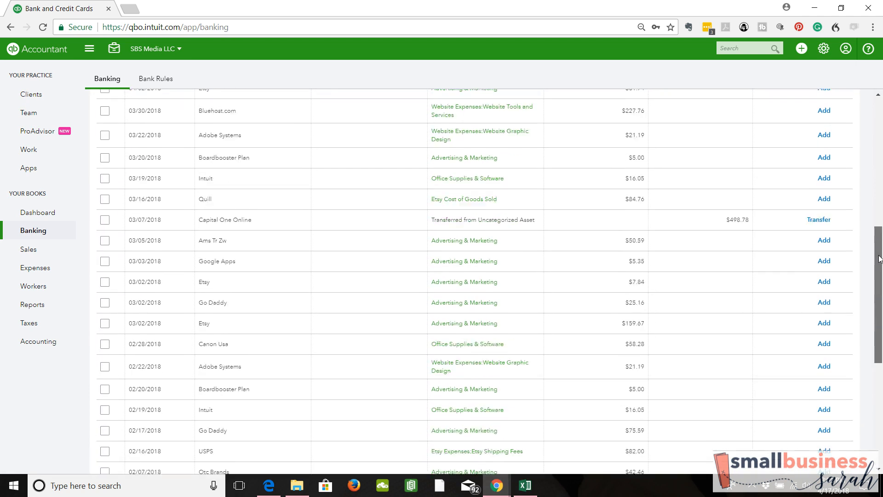
scroll(down, 3)
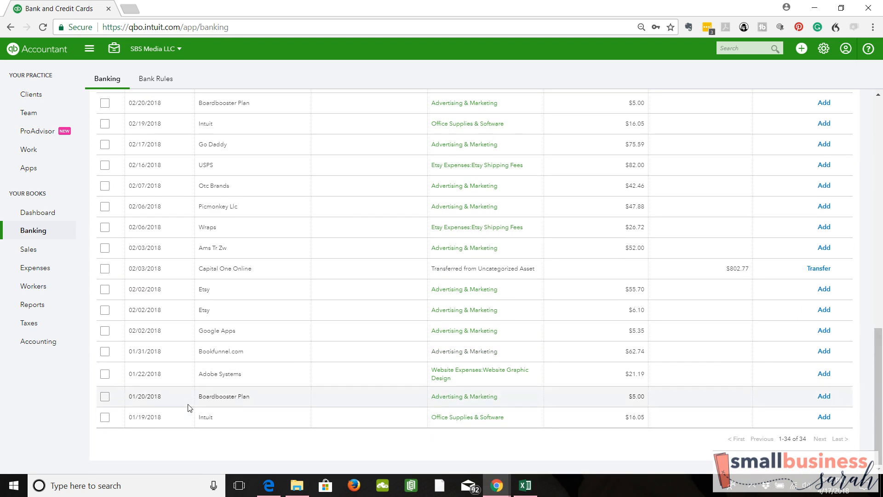
mouse_move(176, 338)
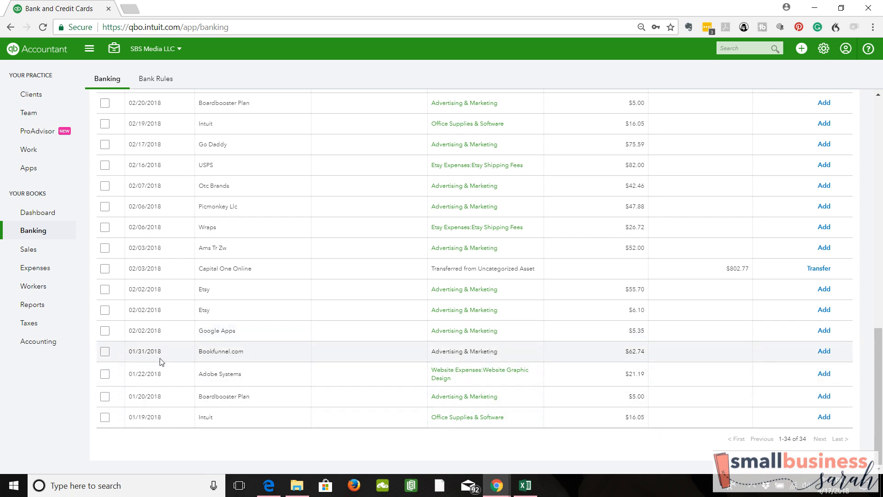
mouse_move(166, 444)
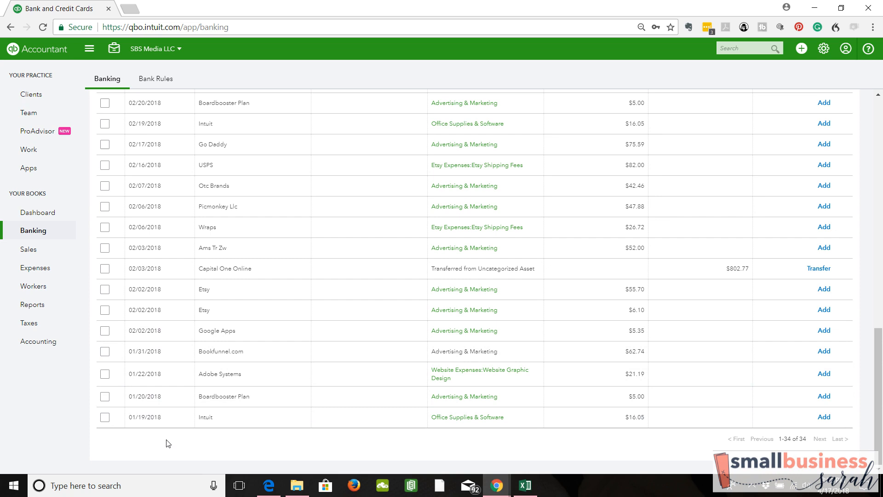
click(105, 417)
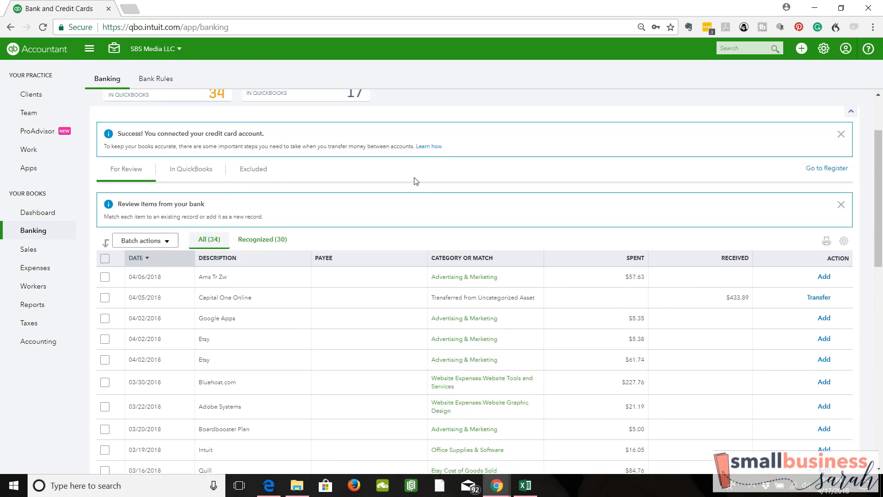
Step: Exclude the four selected January Credit Card transactions via Batch actions, then view the Excluded list
click(141, 240)
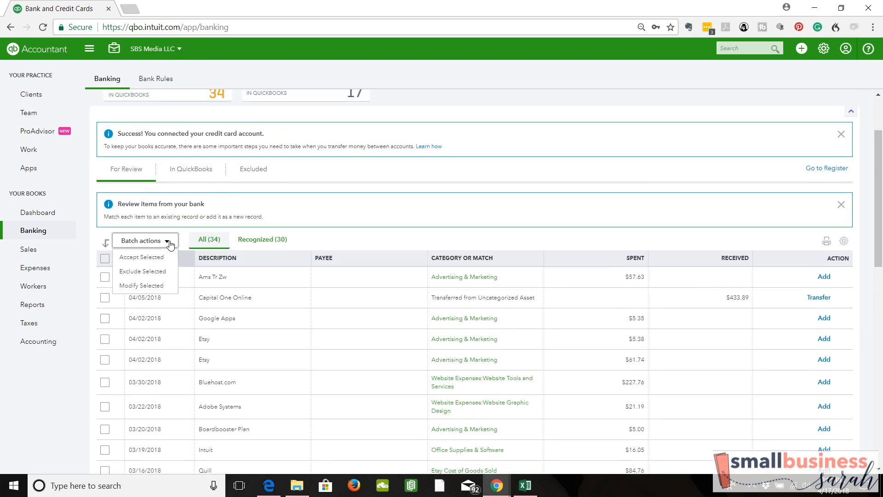
mouse_move(143, 273)
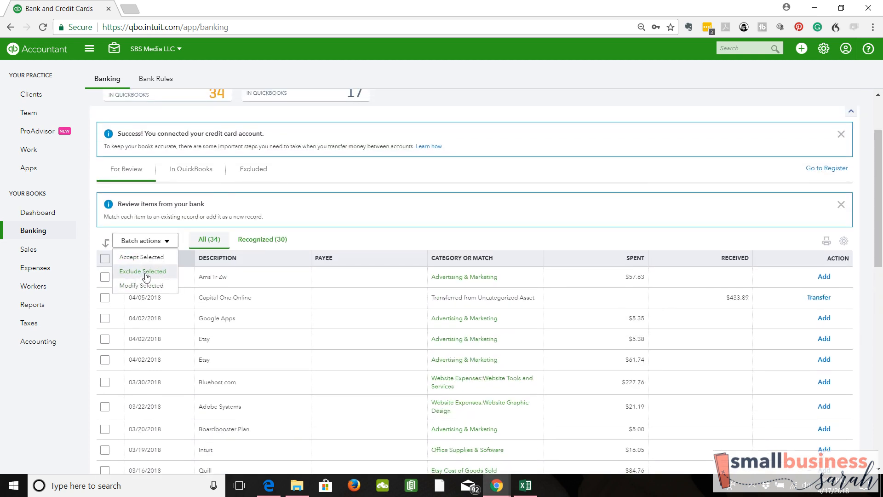
click(143, 271)
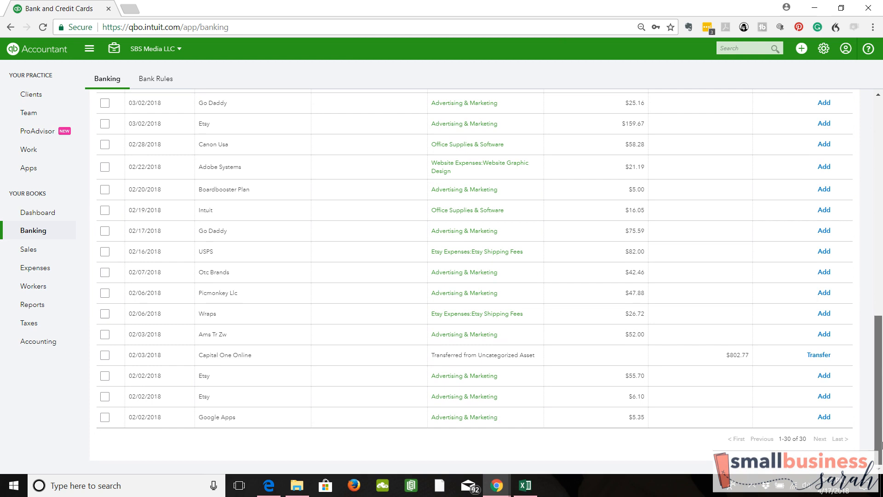
mouse_move(194, 417)
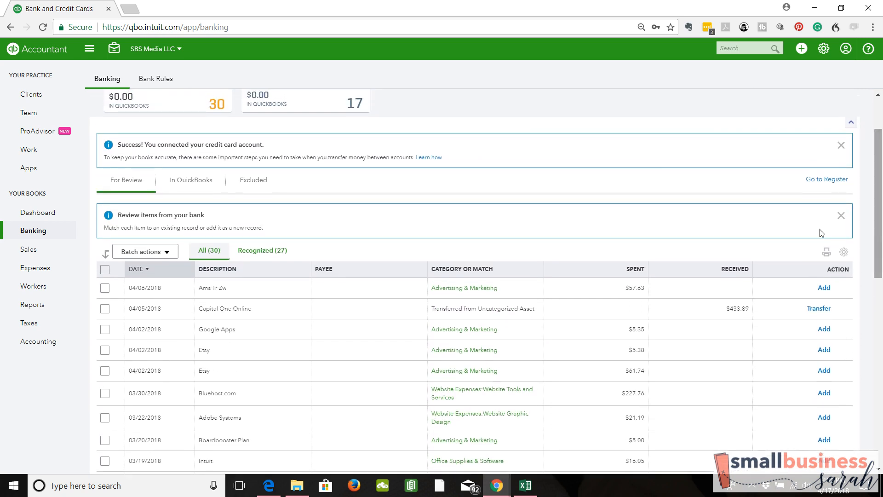
click(253, 259)
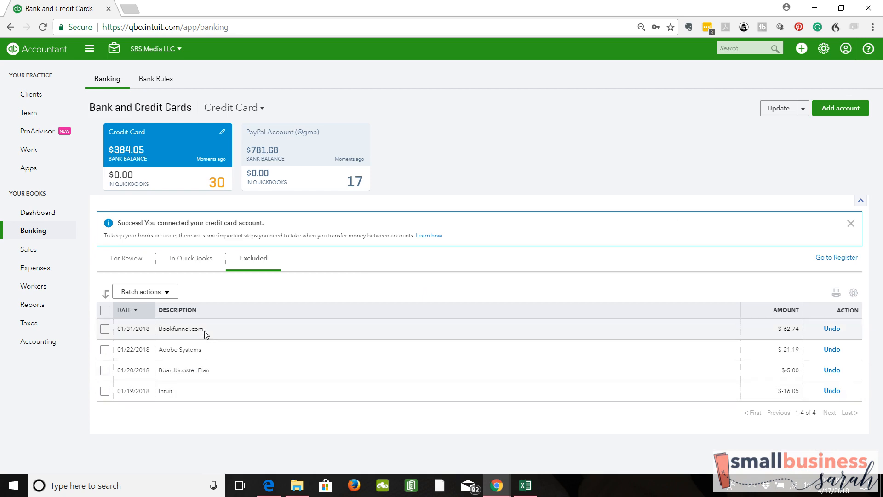
mouse_move(321, 322)
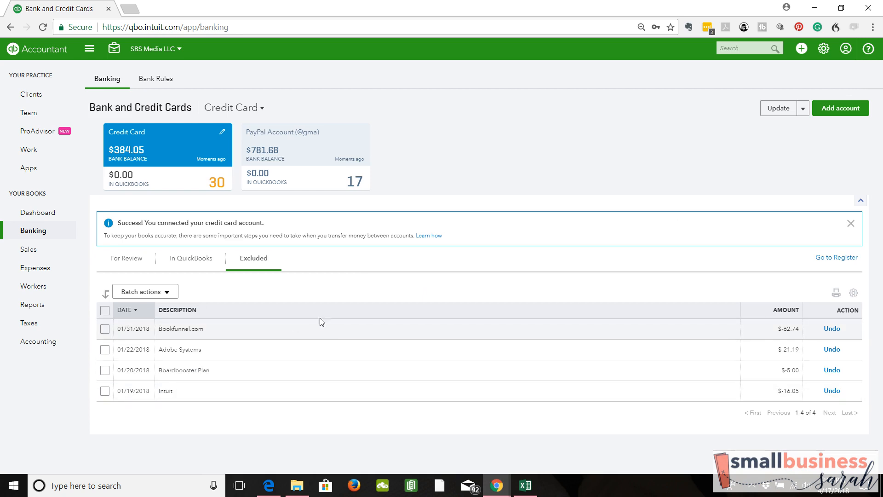
mouse_move(236, 298)
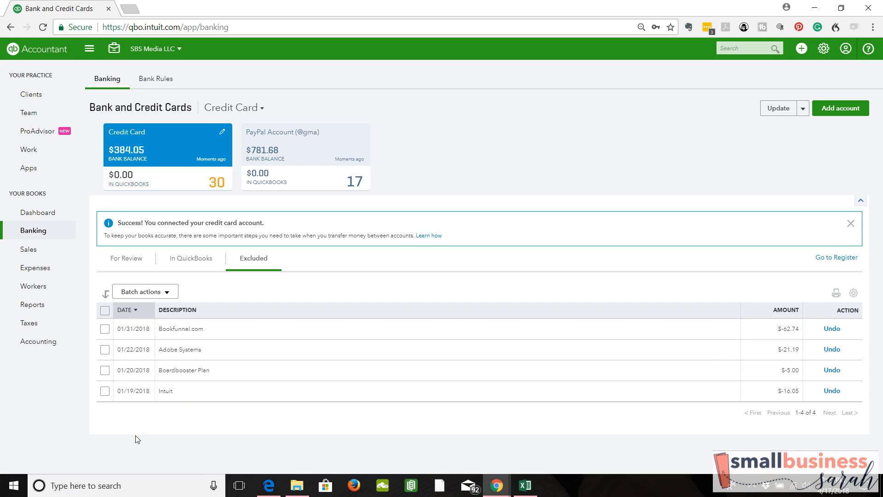
Step: Select and then deselect the four excluded January 2018 Credit Card transactions
click(105, 310)
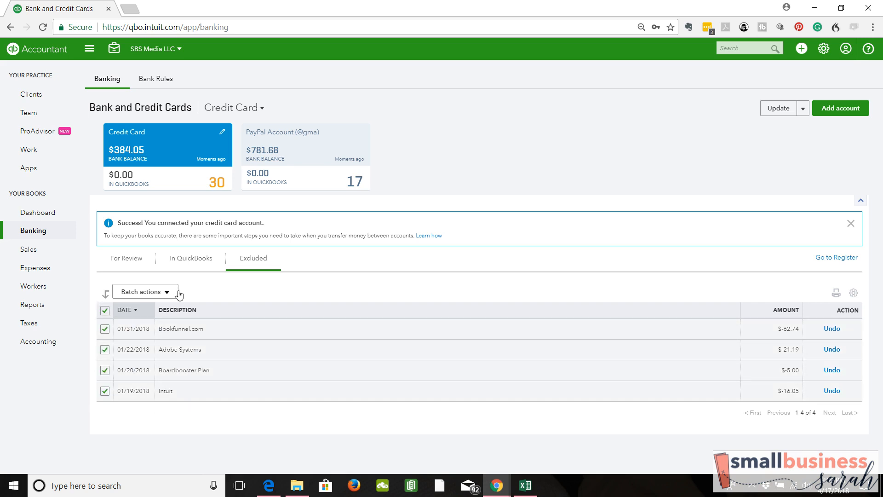
click(143, 291)
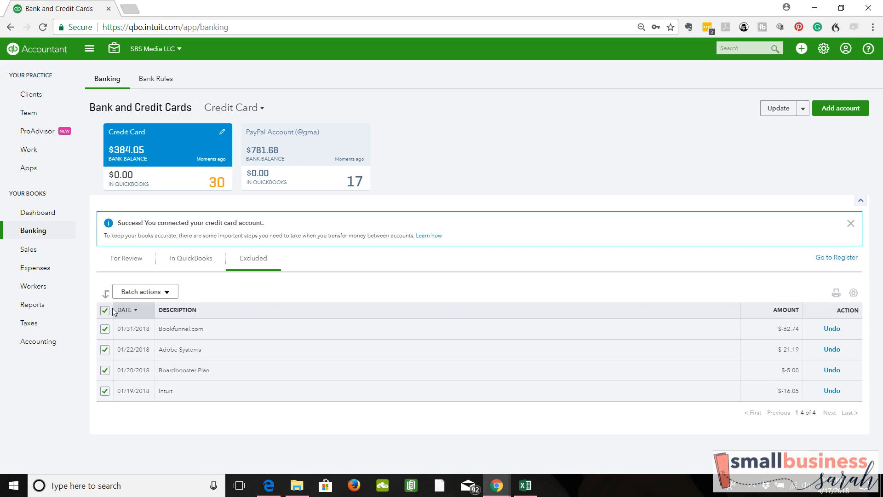
click(104, 310)
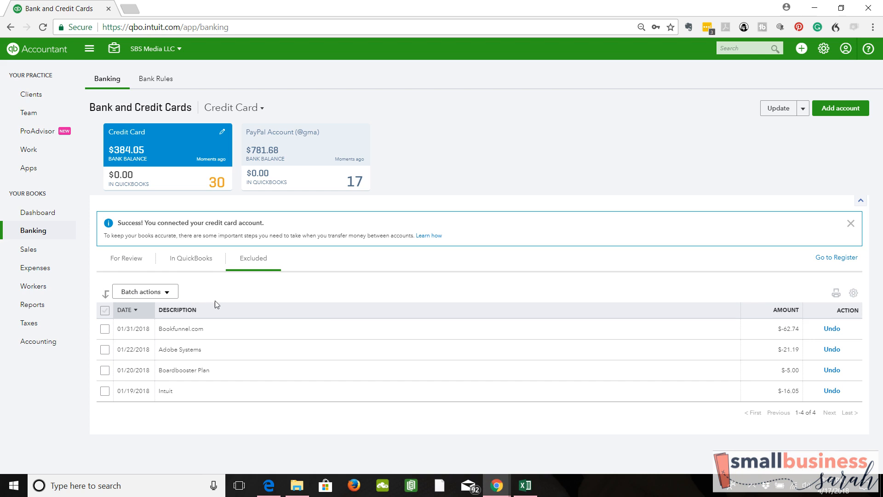
mouse_move(110, 451)
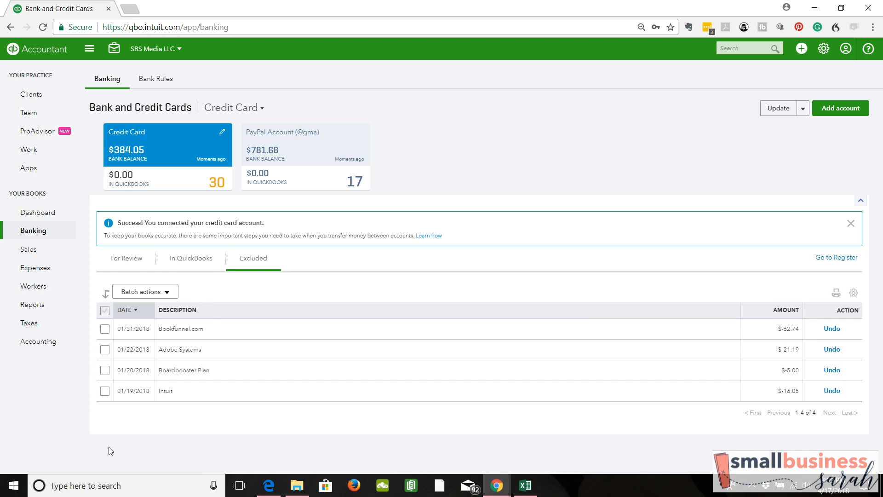
mouse_move(181, 370)
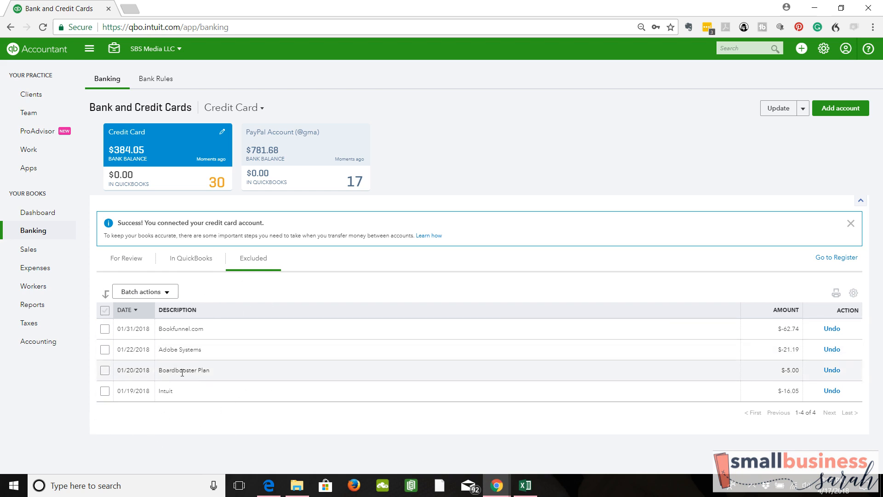
mouse_move(201, 413)
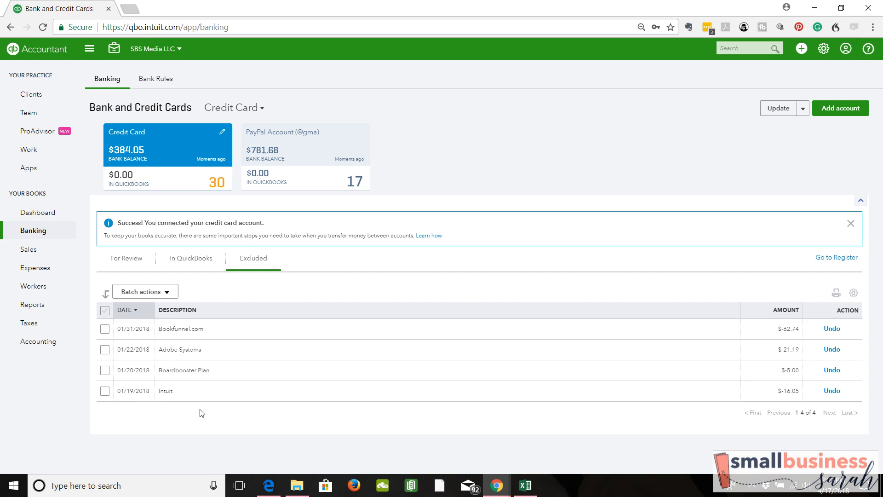
mouse_move(186, 304)
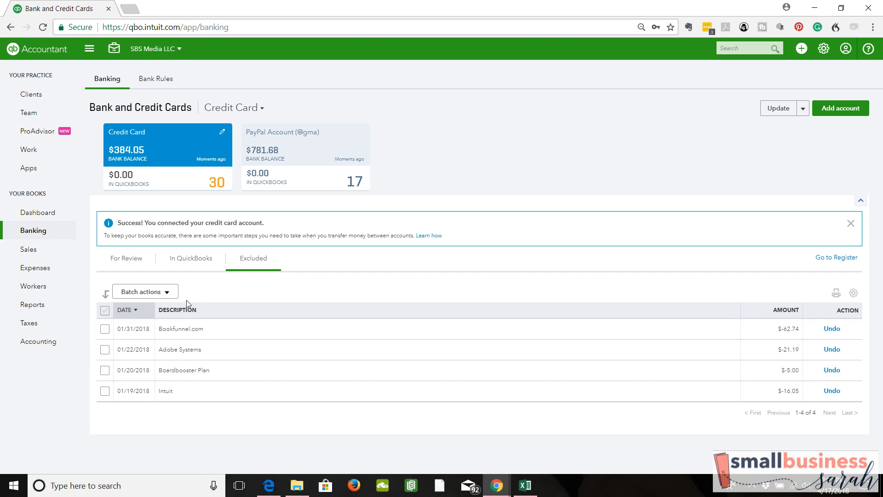
mouse_move(161, 452)
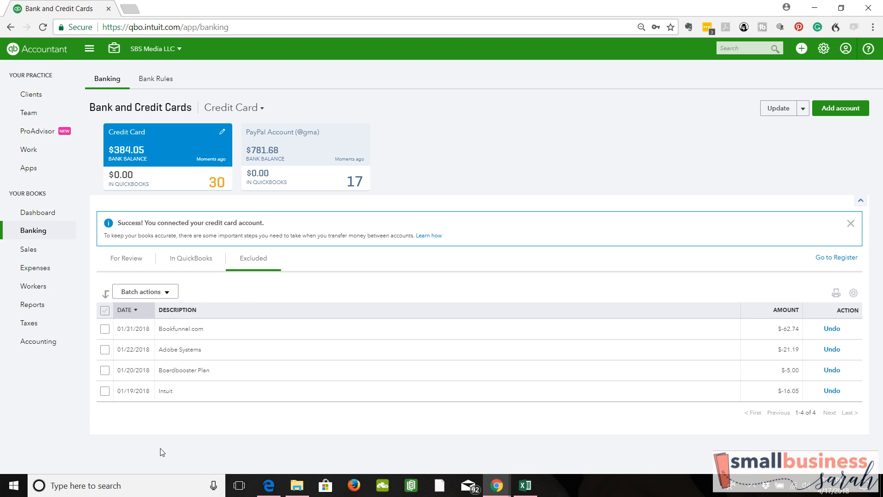
mouse_move(301, 159)
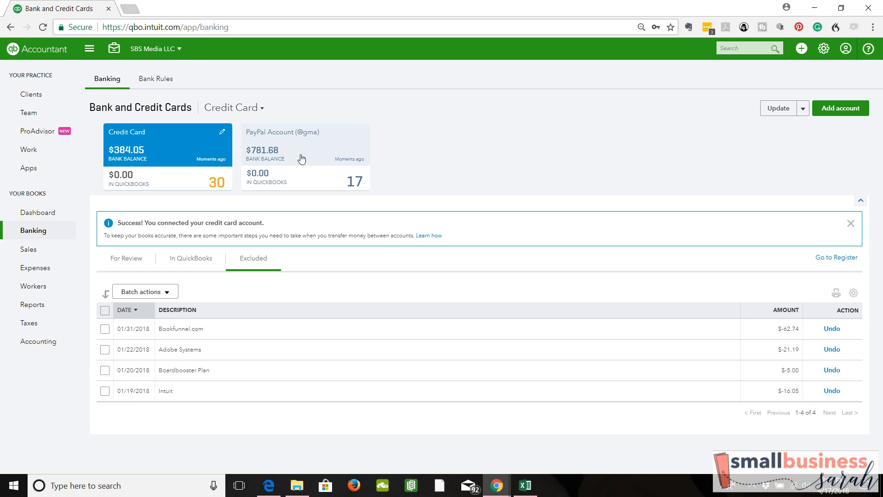
Step: Switch to the PayPal Account and show its 17 transactions awaiting review
click(282, 132)
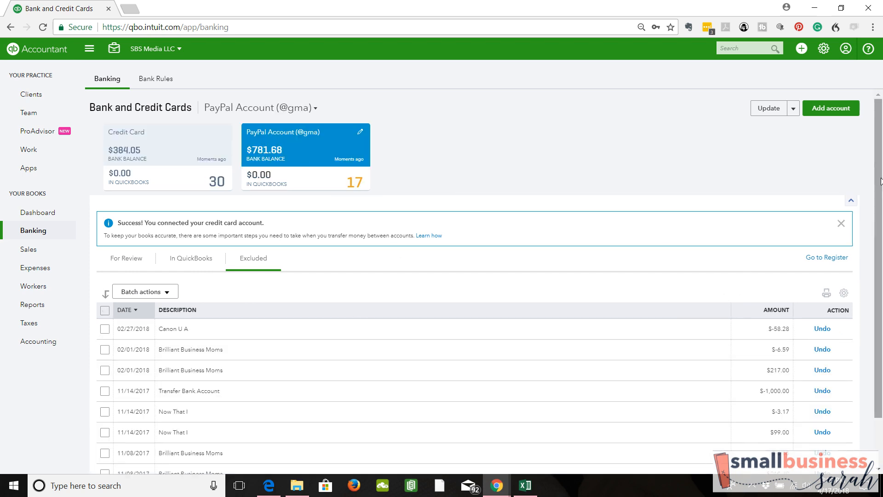
scroll(down, 3)
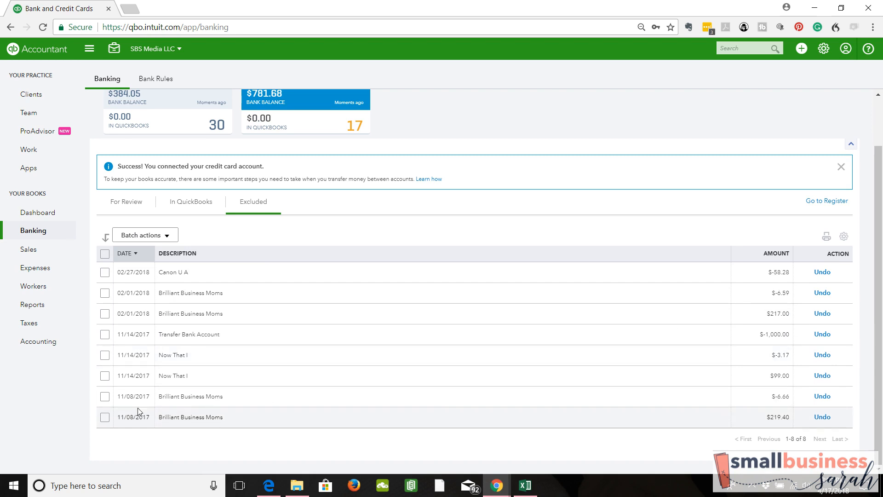
click(104, 417)
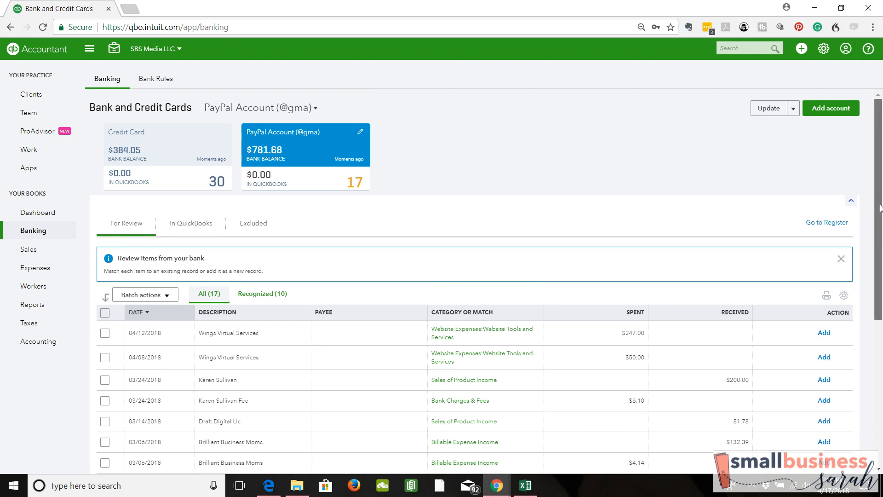
Step: Tick the December 2017 PayPal transactions, including 12/31/2017 Now That I, and exclude all eight
scroll(down, 3)
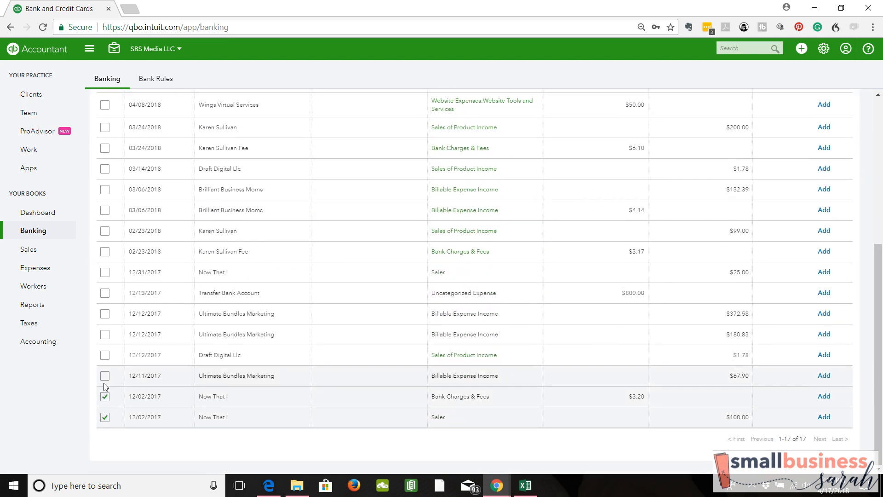
click(104, 355)
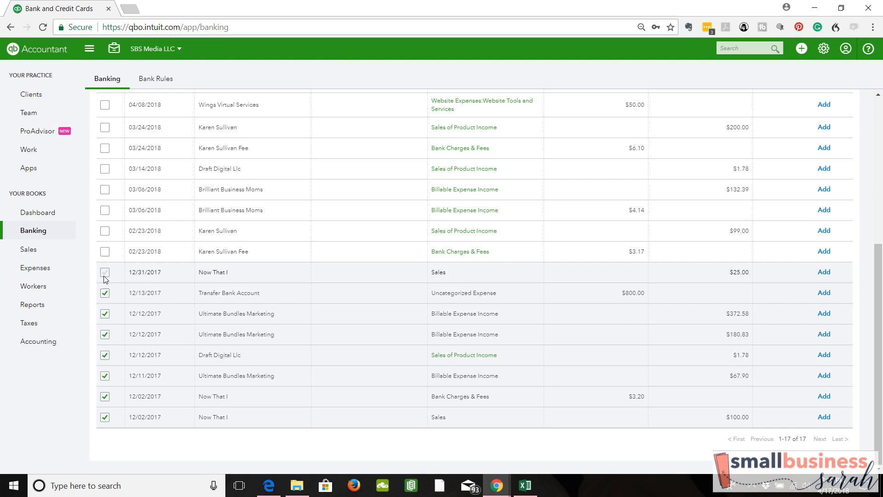
click(105, 272)
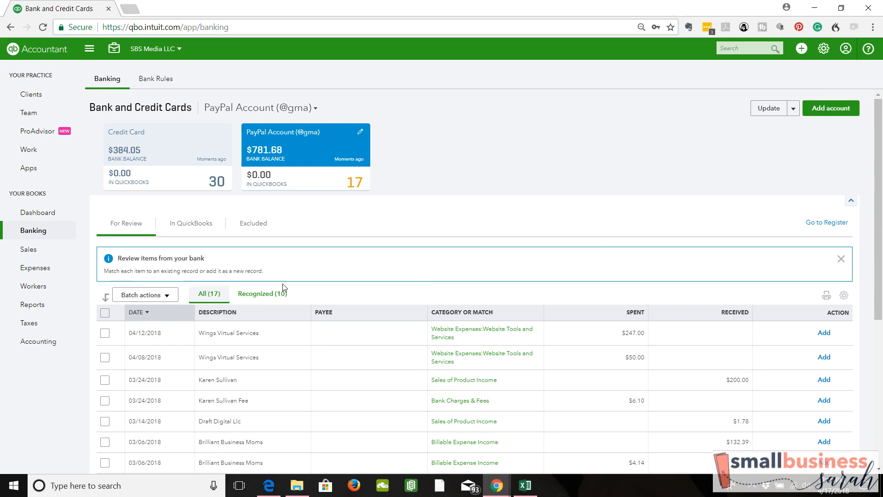
click(141, 295)
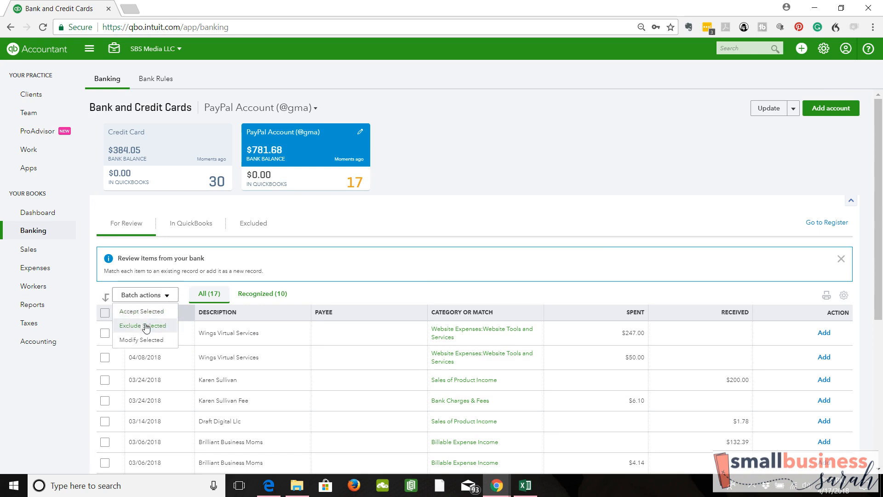
click(142, 325)
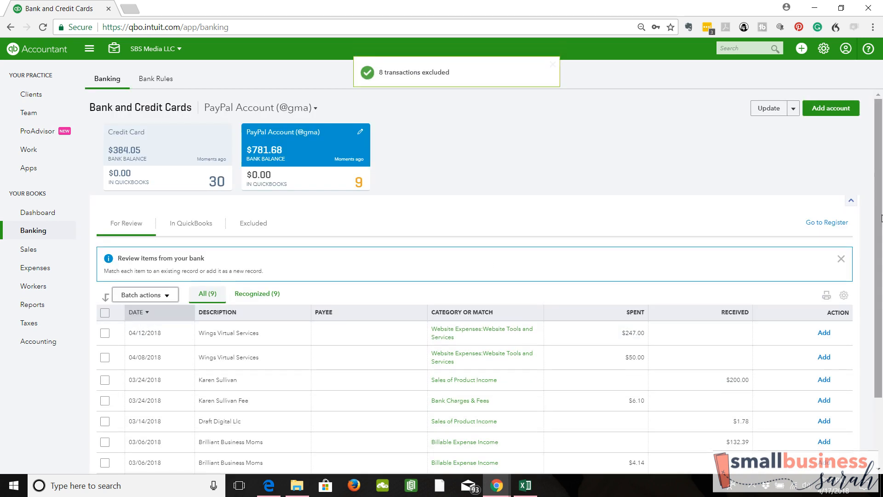
scroll(down, 3)
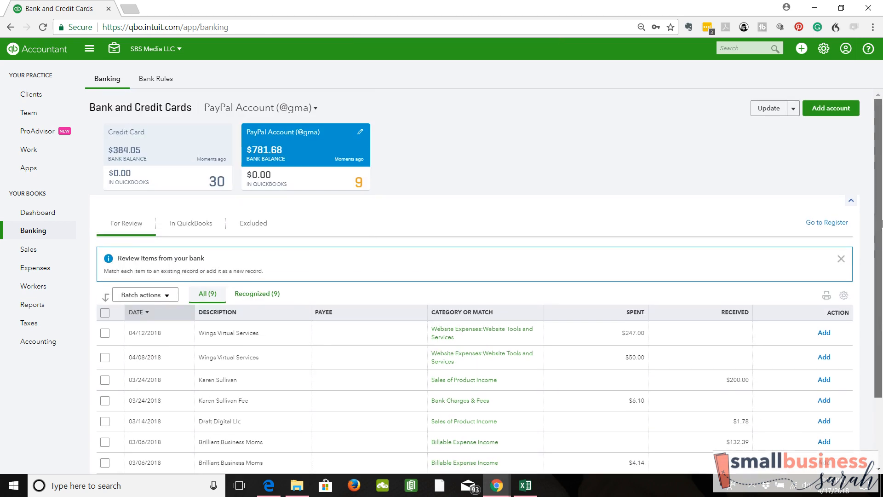
mouse_move(419, 221)
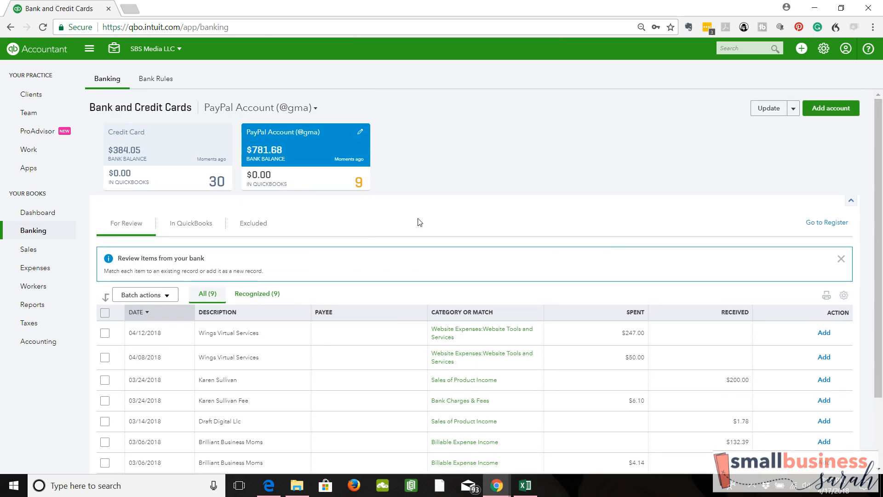
mouse_move(591, 245)
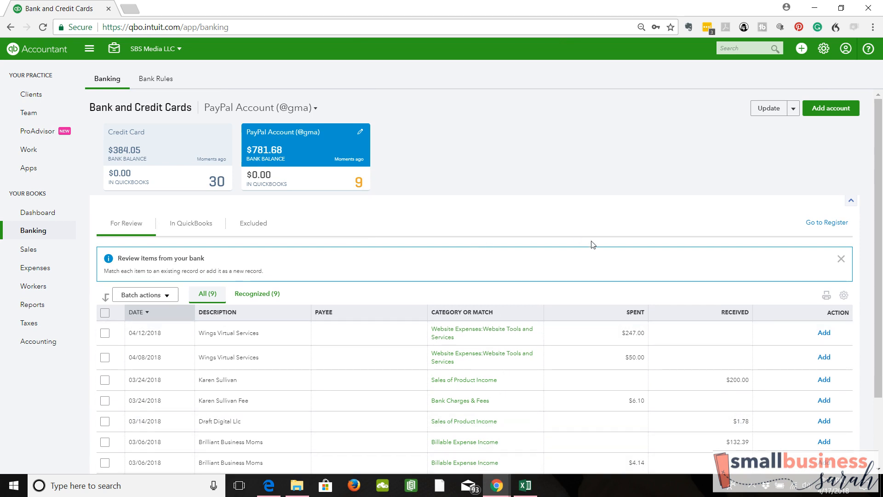
mouse_move(578, 257)
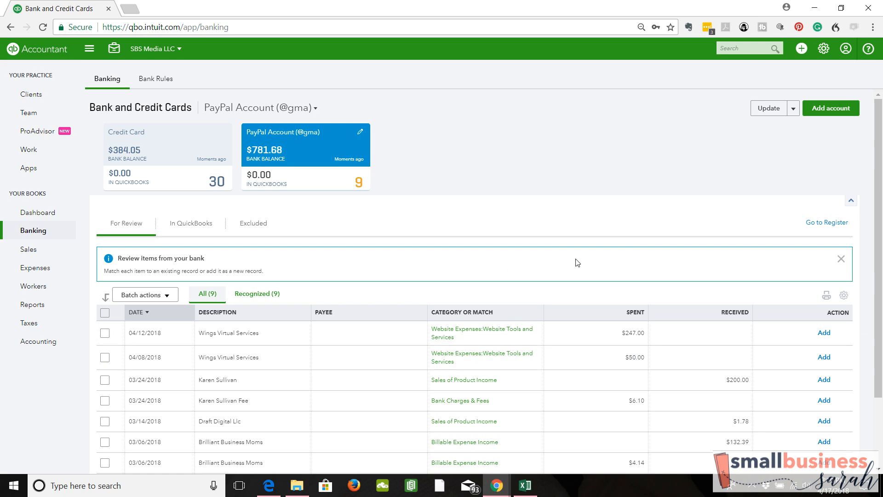
click(141, 294)
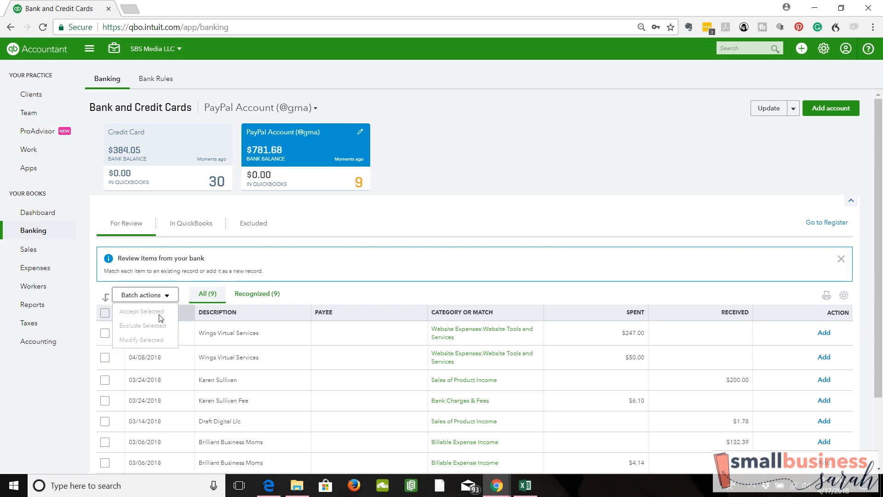
mouse_move(388, 261)
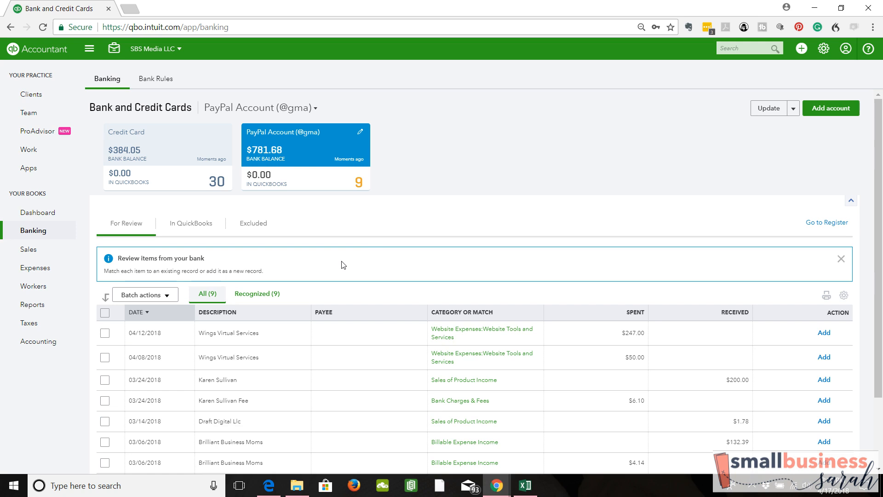
mouse_move(417, 301)
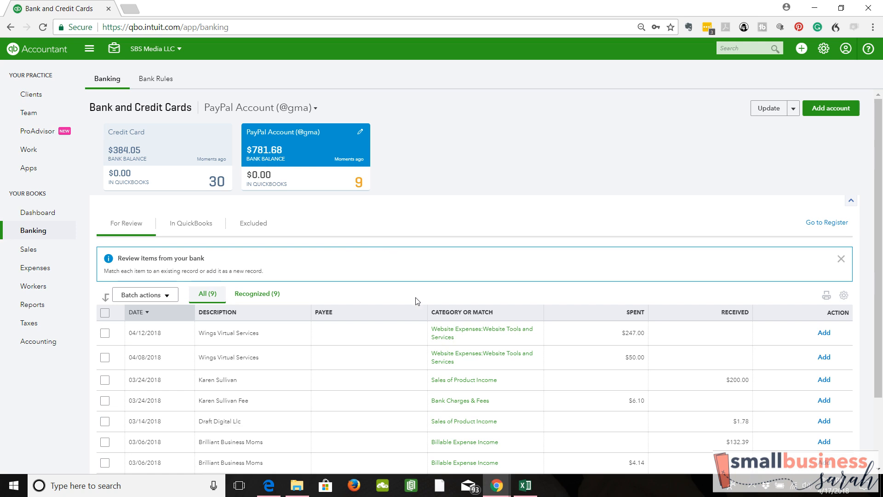